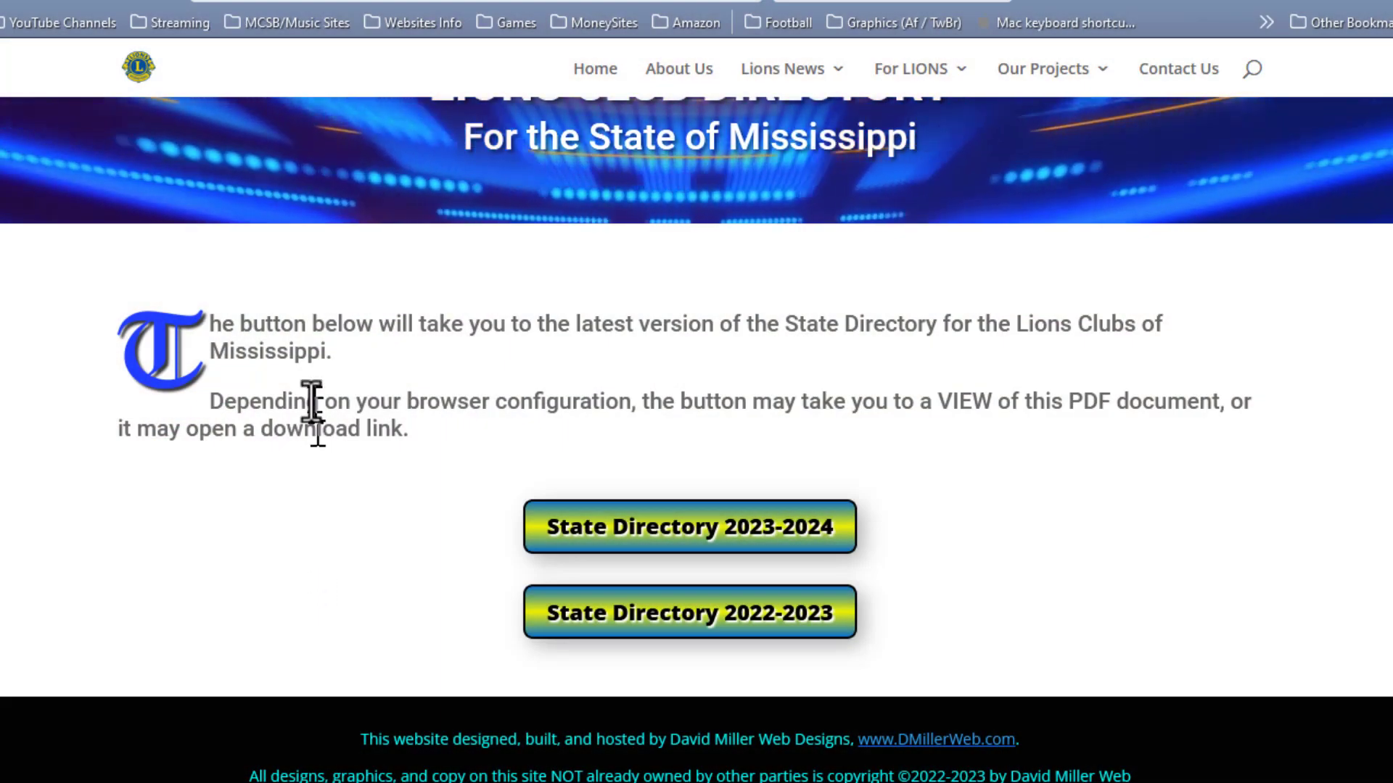
pyautogui.moveTo(518, 617)
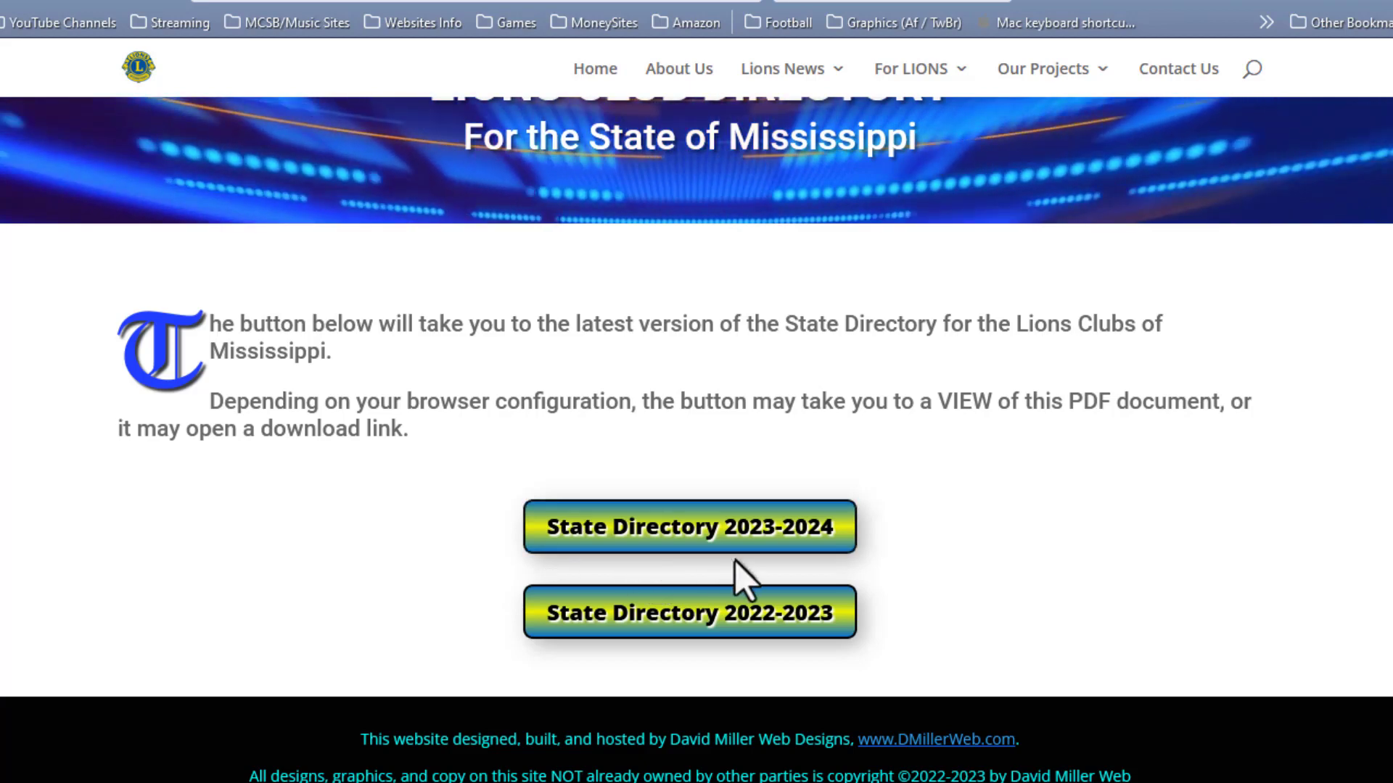
pyautogui.moveTo(951, 621)
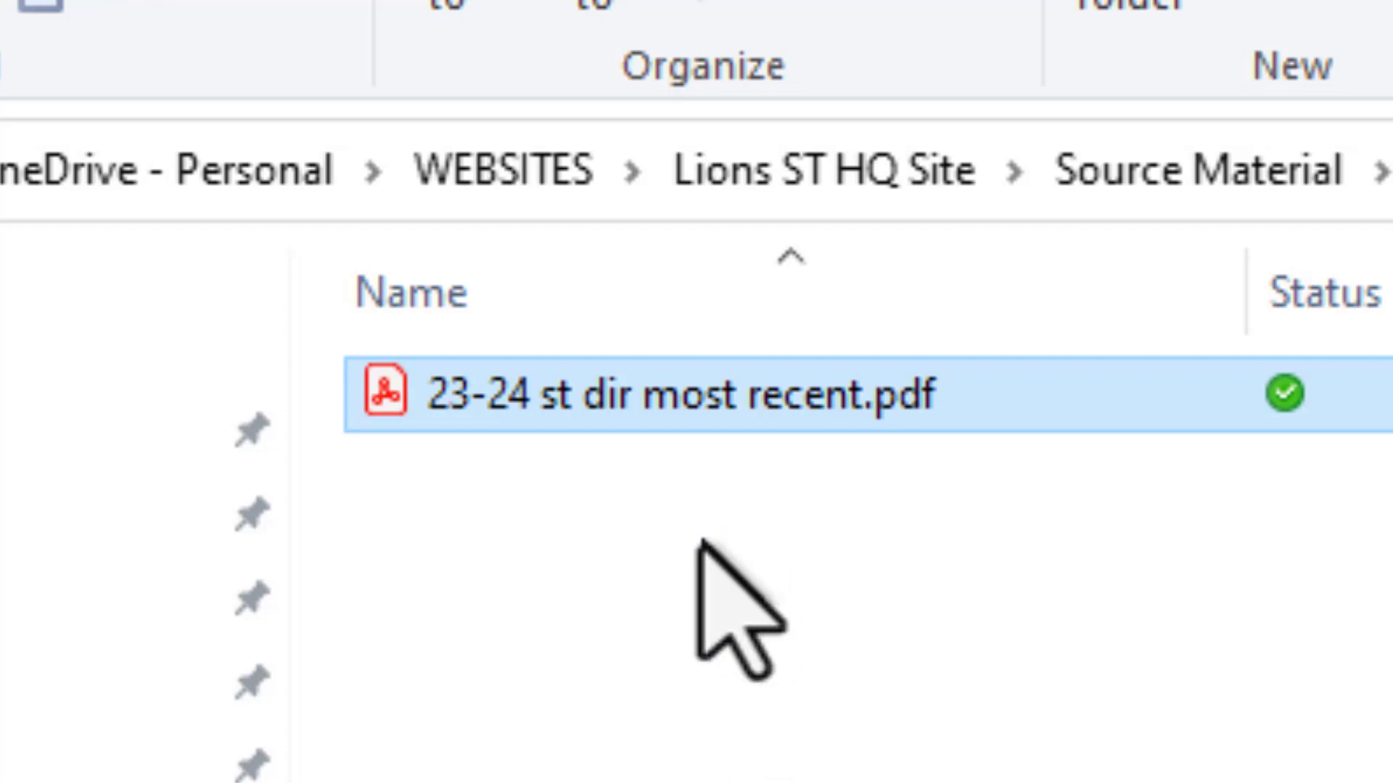
pyautogui.moveTo(755, 613)
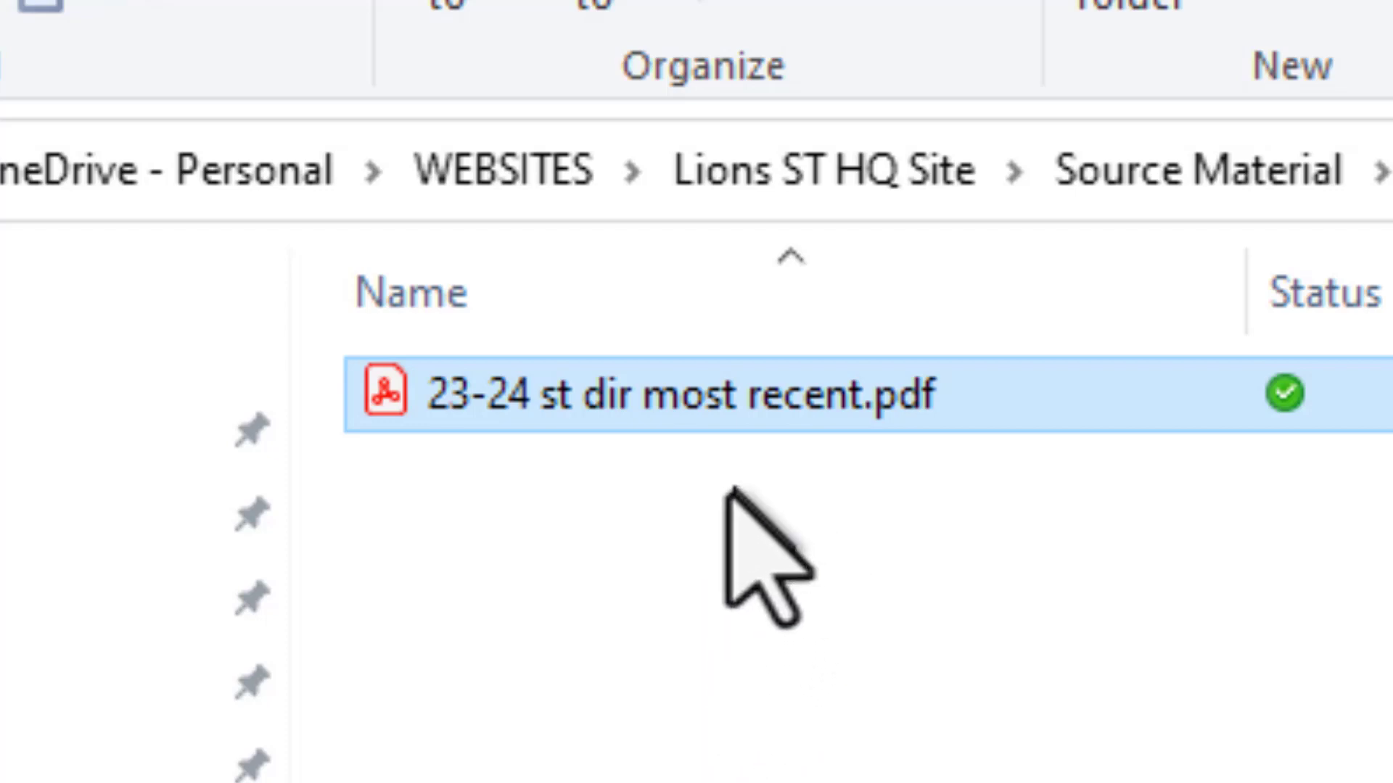
pyautogui.moveTo(843, 569)
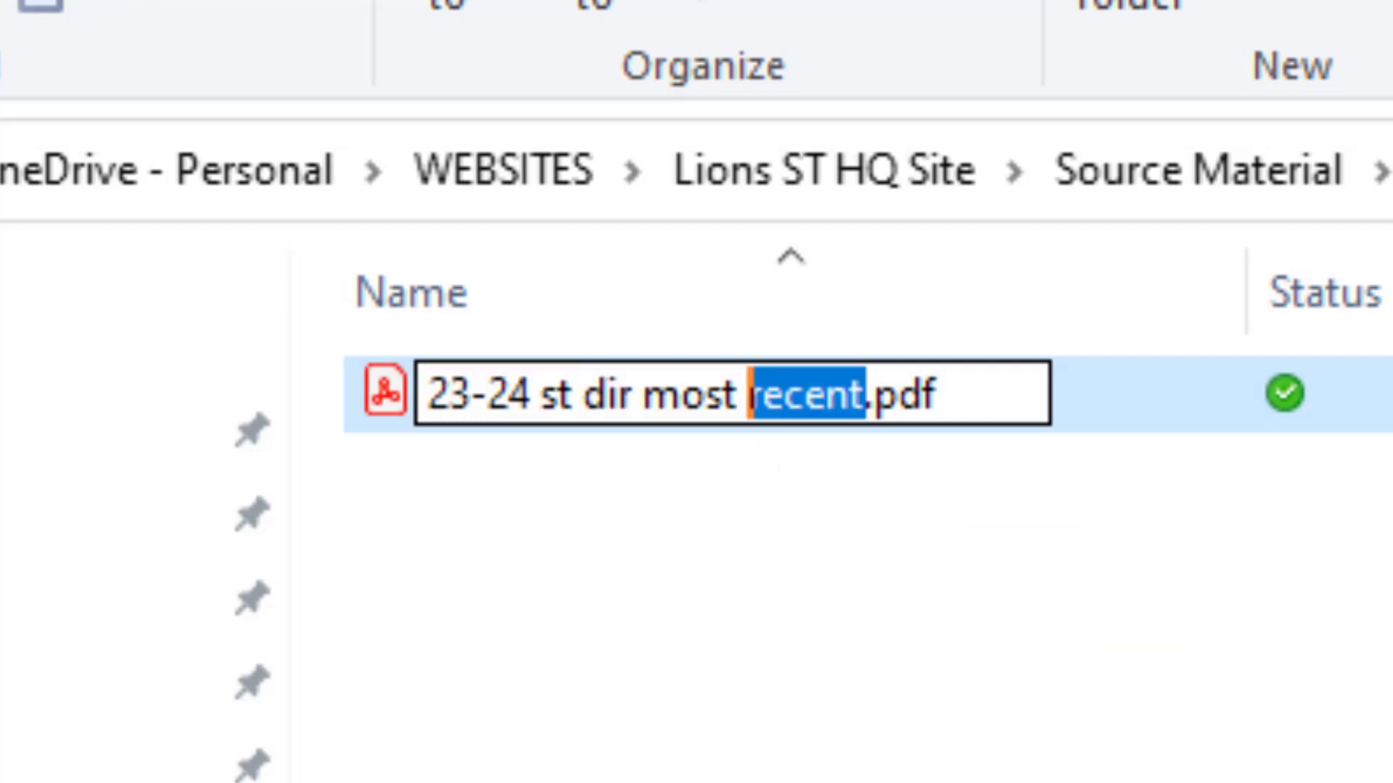
# Rename the directory PDF to '23-24 st dir 2023-08.pdf', replacing 'most recent'.
pyautogui.press('Delete')
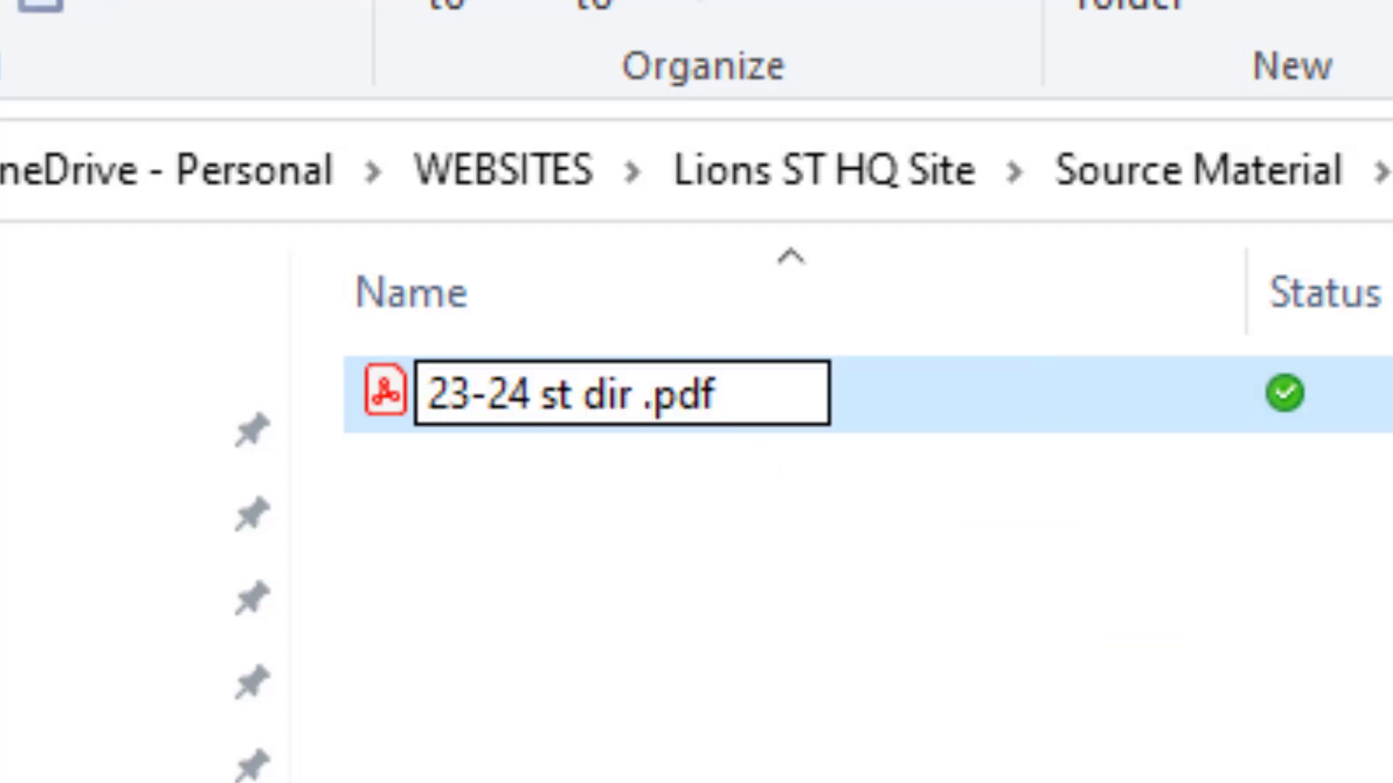
pyautogui.write('2')
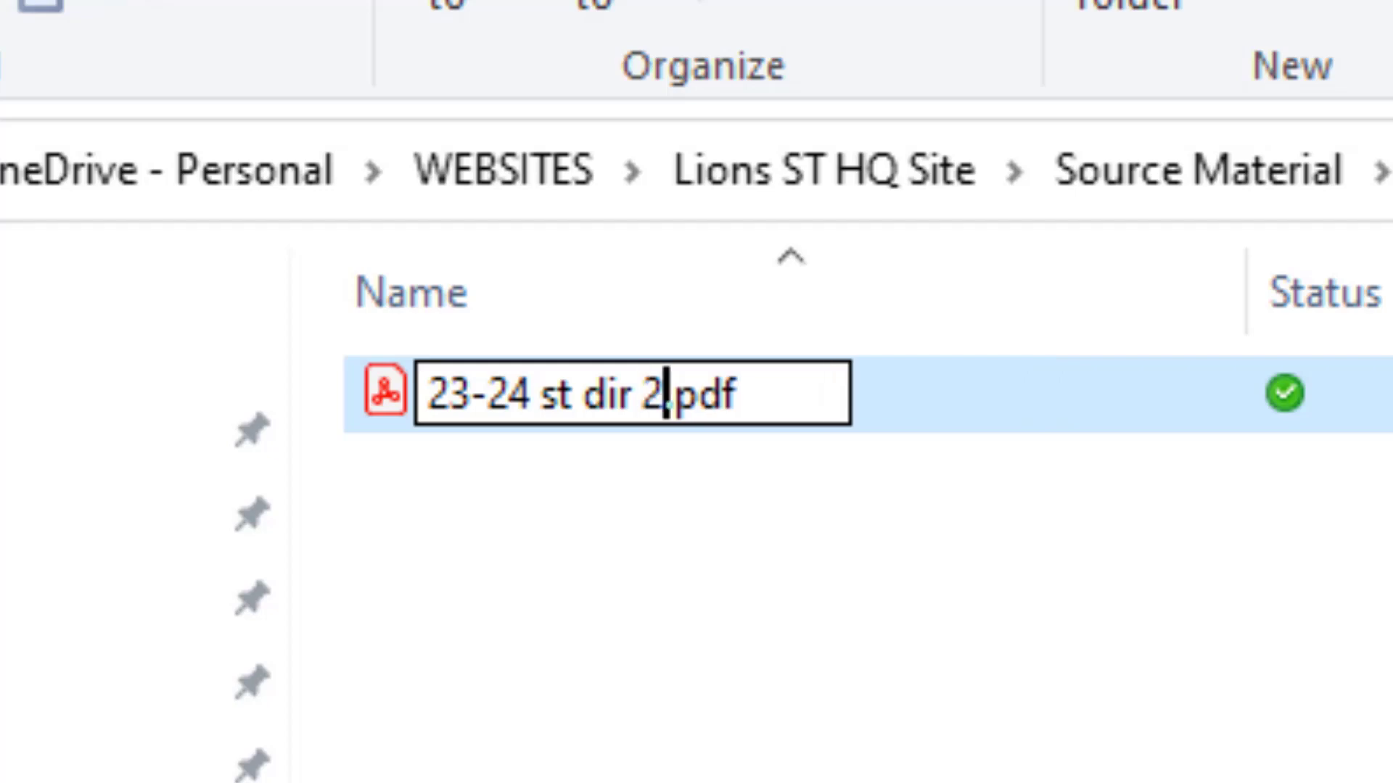
pyautogui.write('023-')
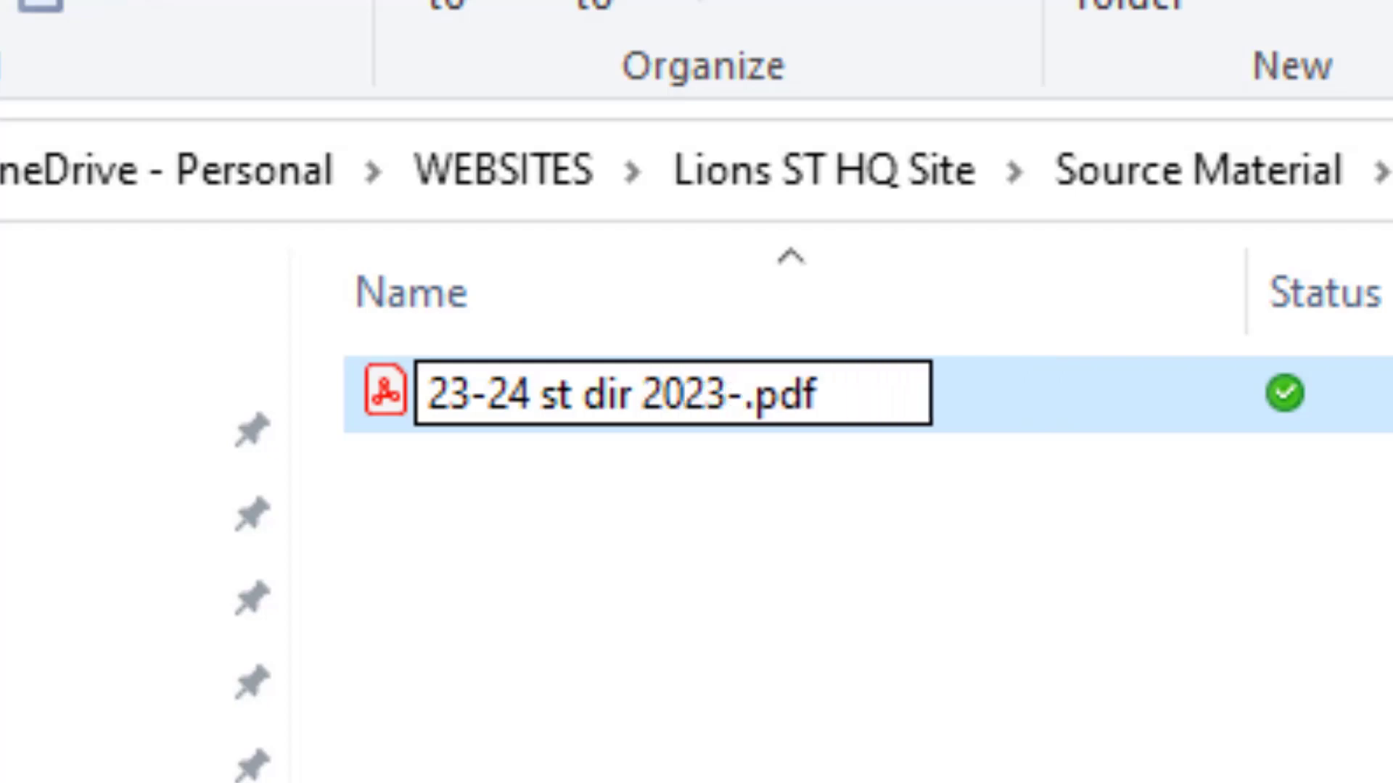
pyautogui.write('08')
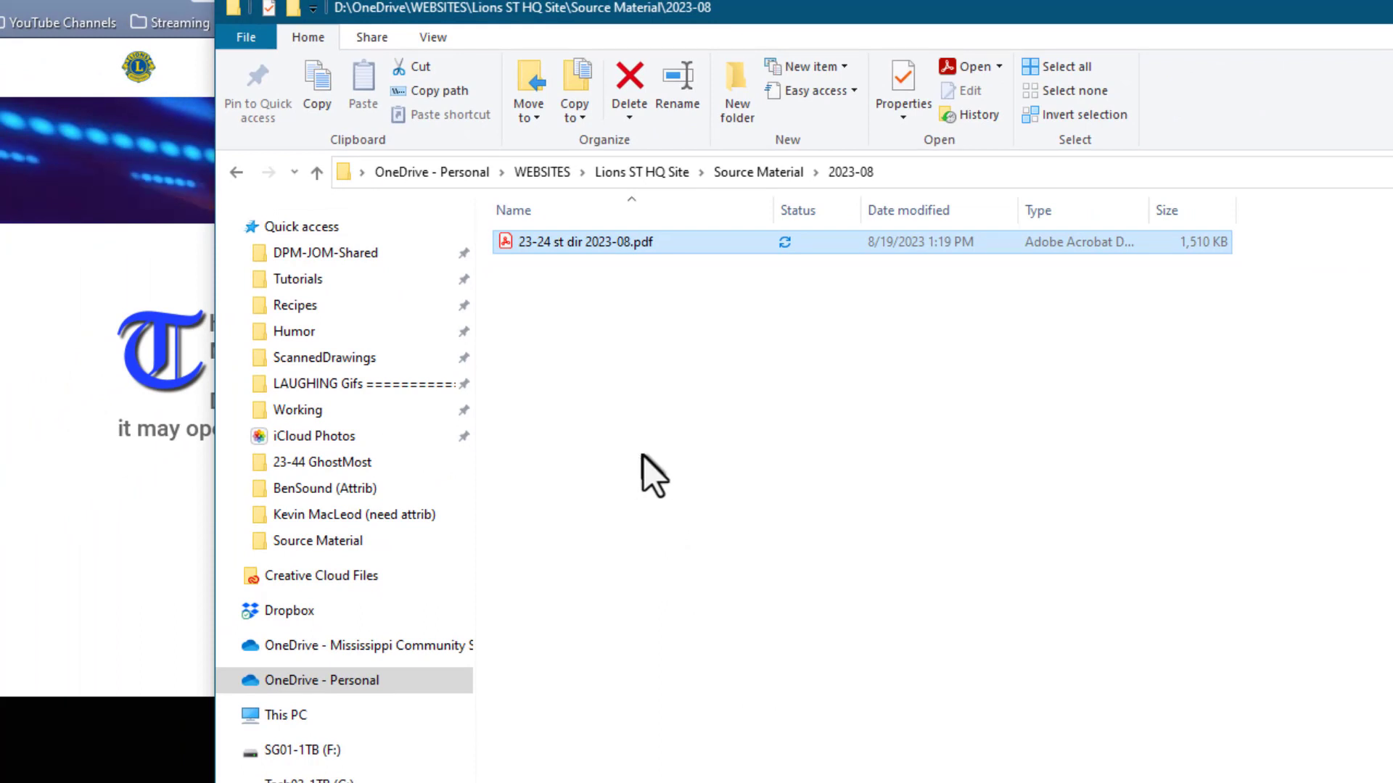
pyautogui.moveTo(673, 378)
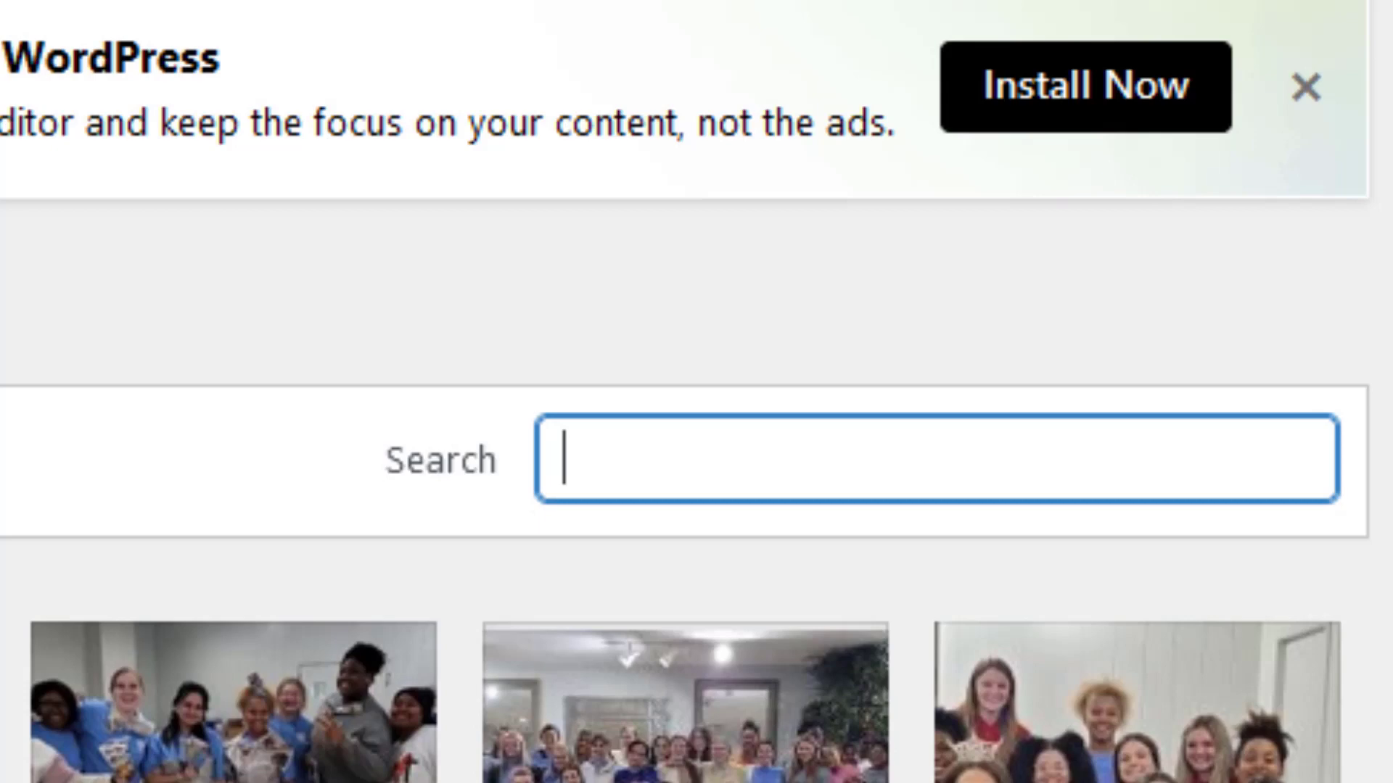
# Search the Media Library for 'dir' to show the 2023-2024 and 22-23 directory PDFs.
pyautogui.write('dir')
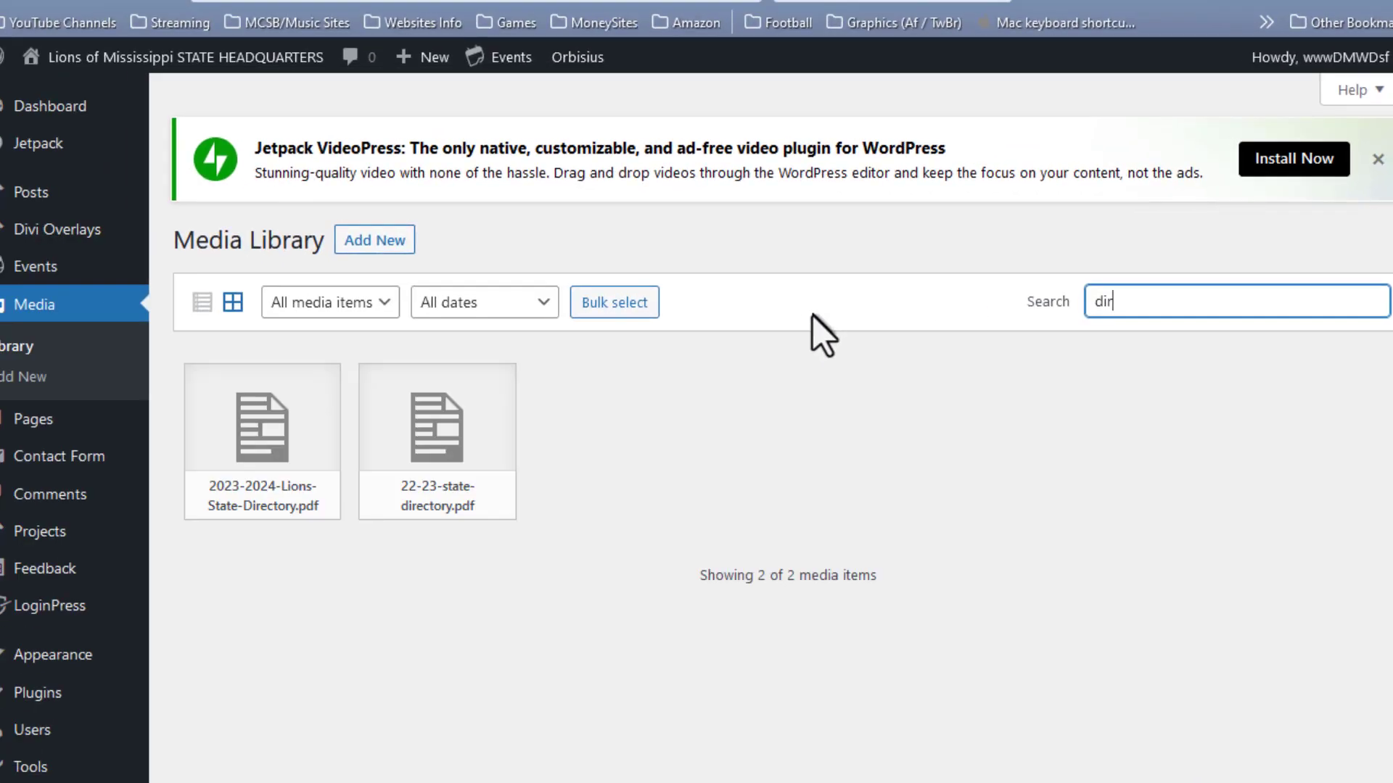
pyautogui.moveTo(336, 689)
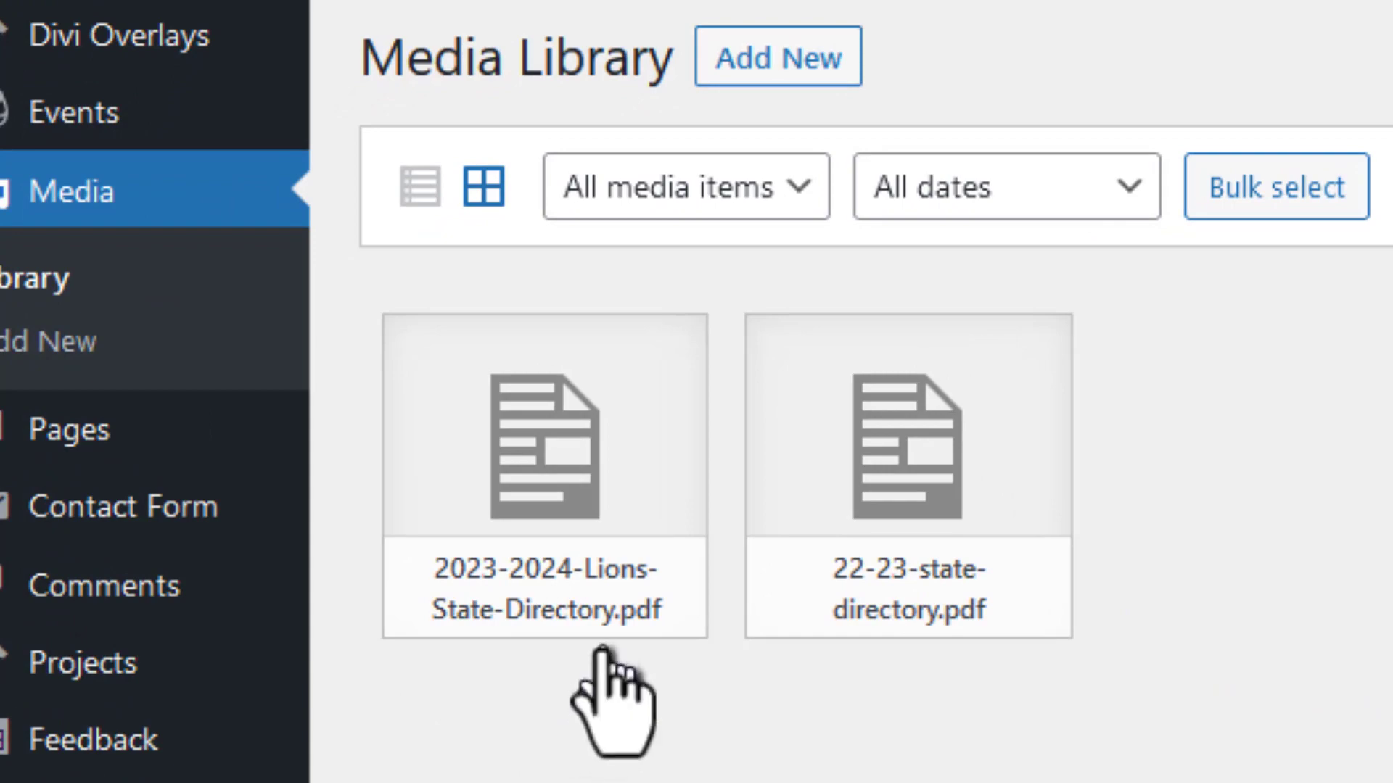
# Permanently delete the old 2023-2024 directory PDF and upload 23-24-st-dir-2023-08.pdf.
pyautogui.click(545, 442)
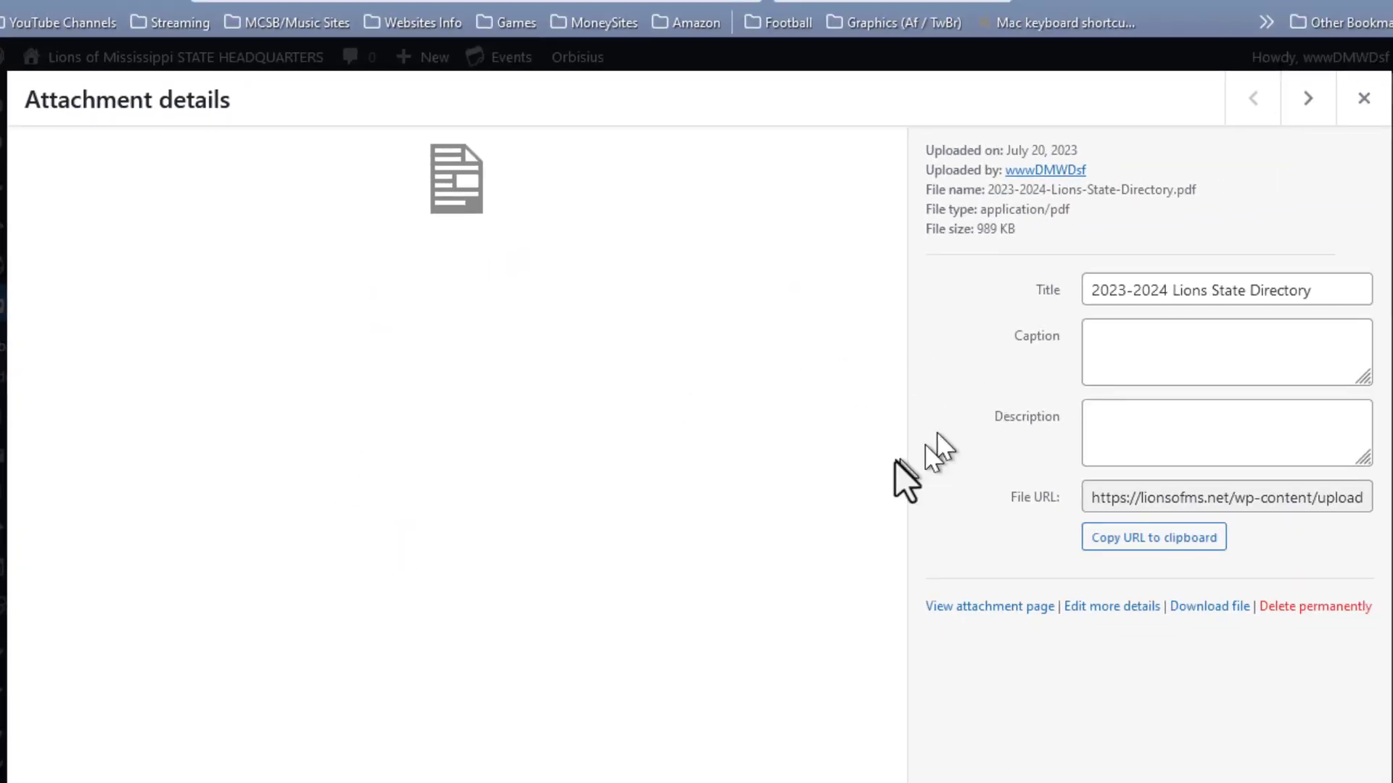
pyautogui.moveTo(937, 459)
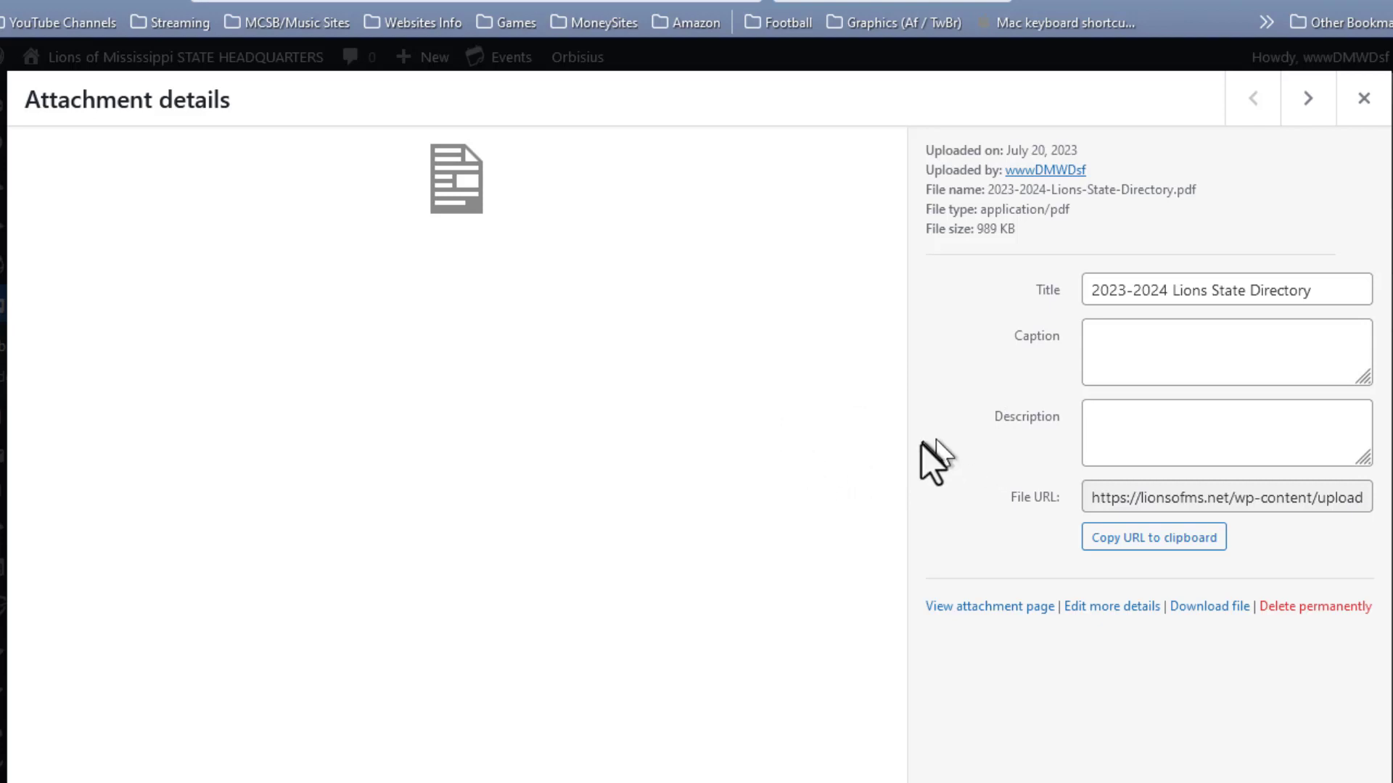
pyautogui.moveTo(1270, 747)
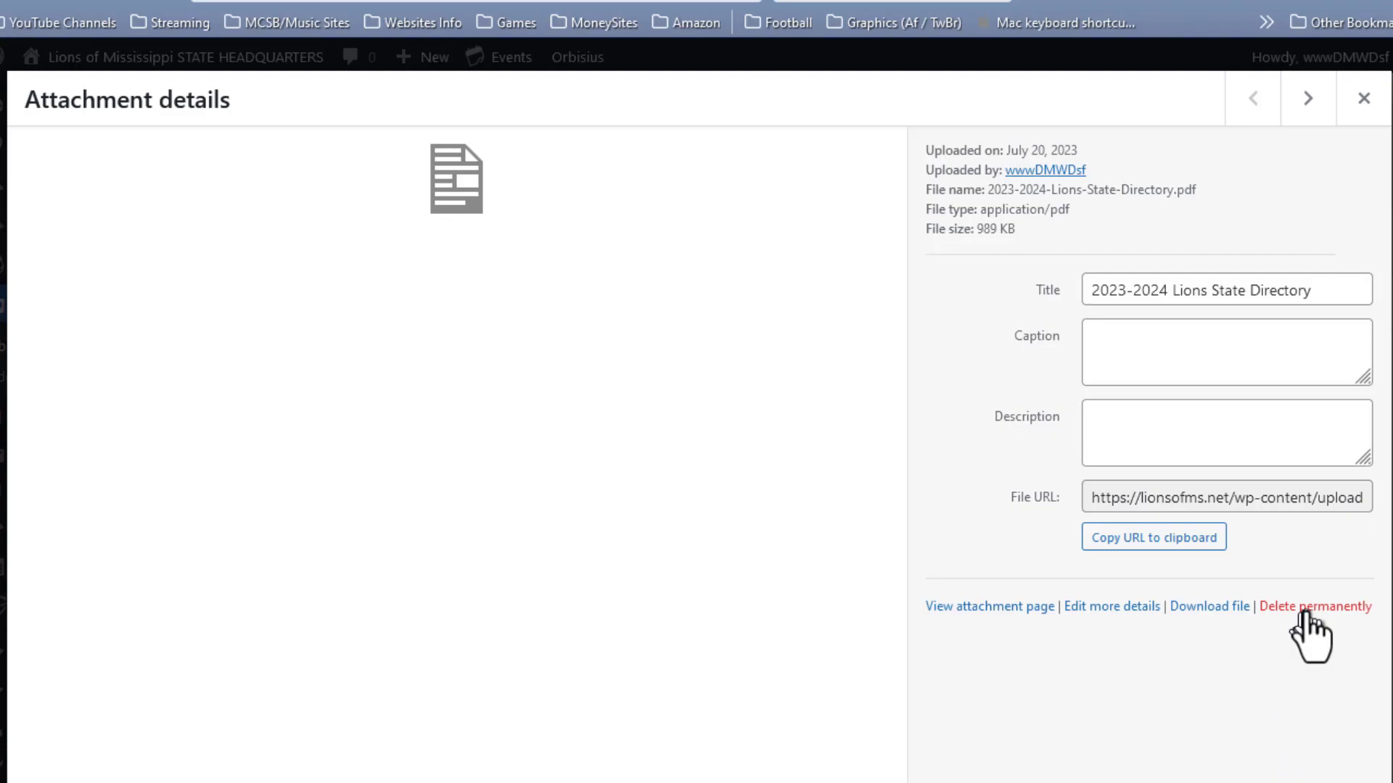
pyautogui.click(1315, 606)
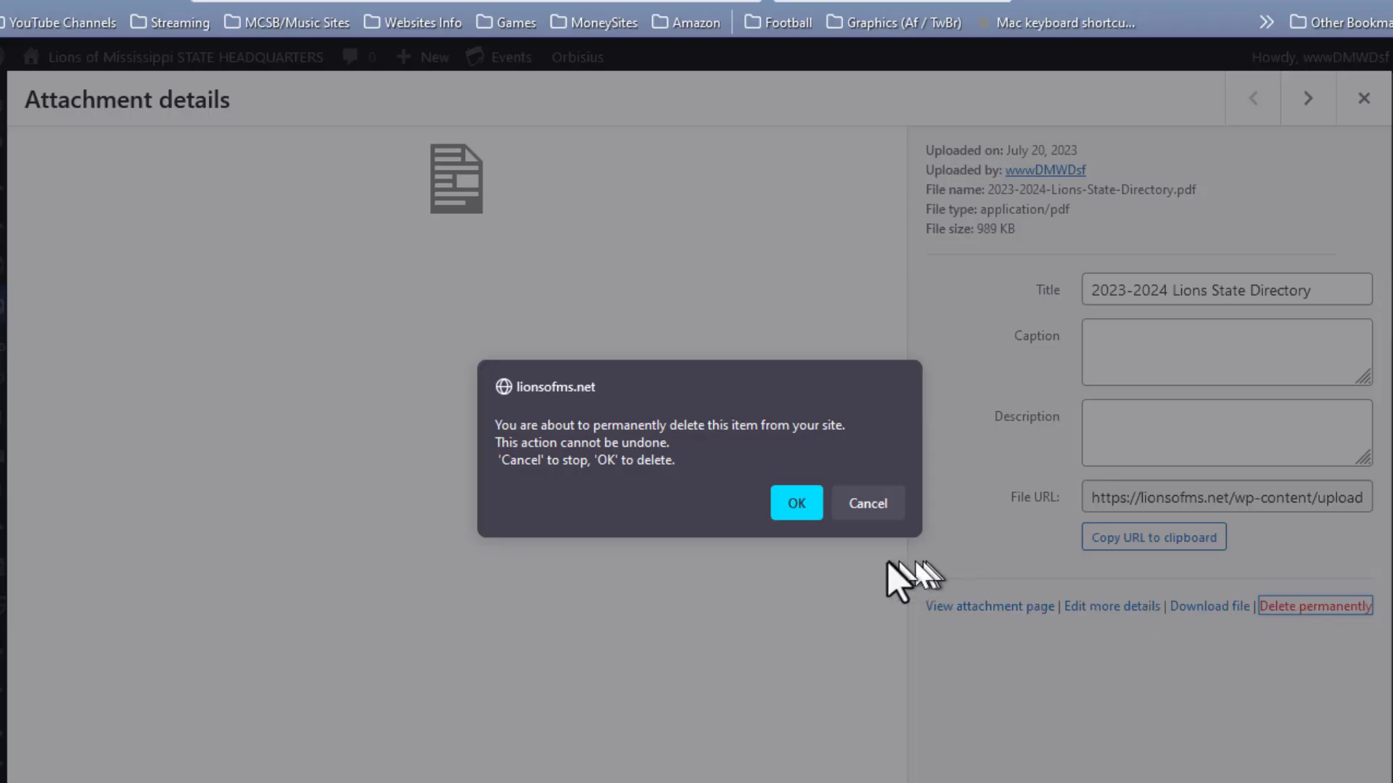
pyautogui.click(795, 502)
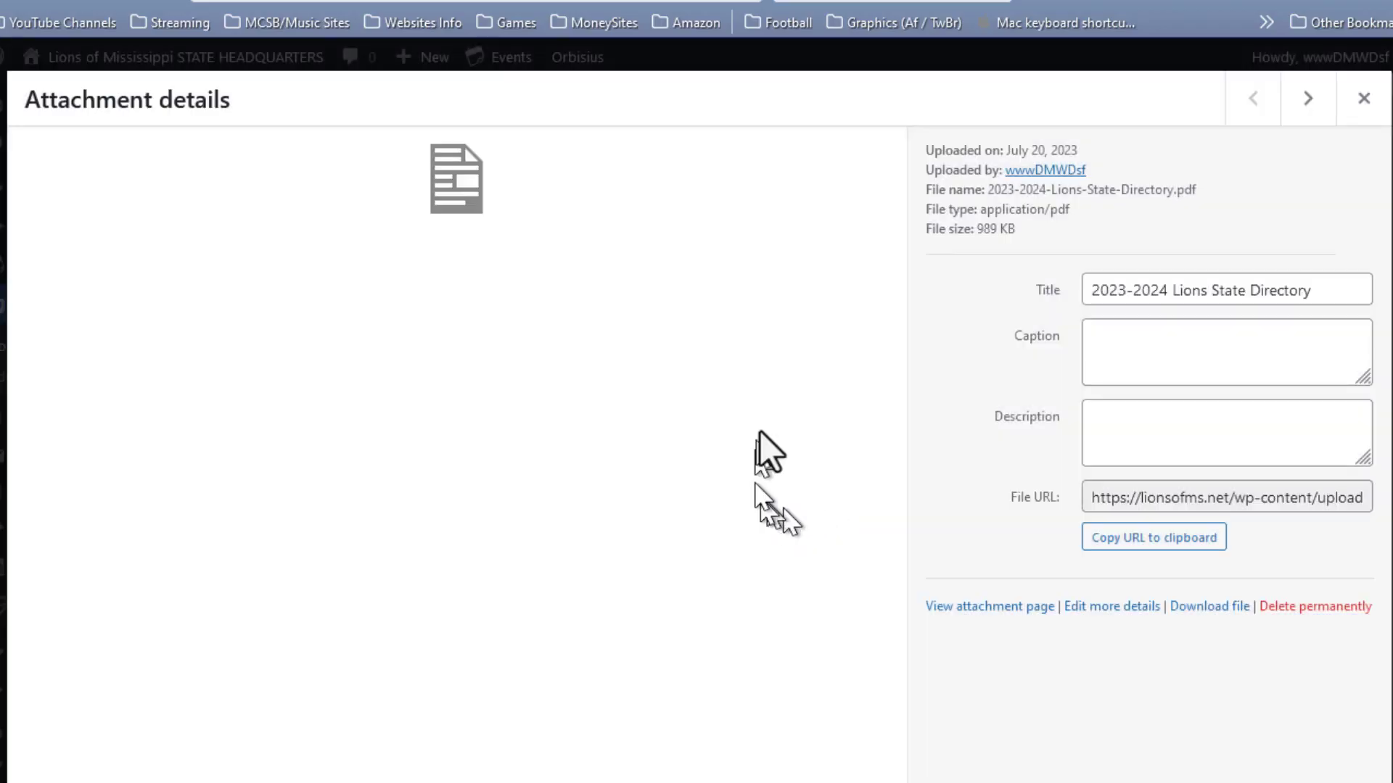
pyautogui.click(1362, 98)
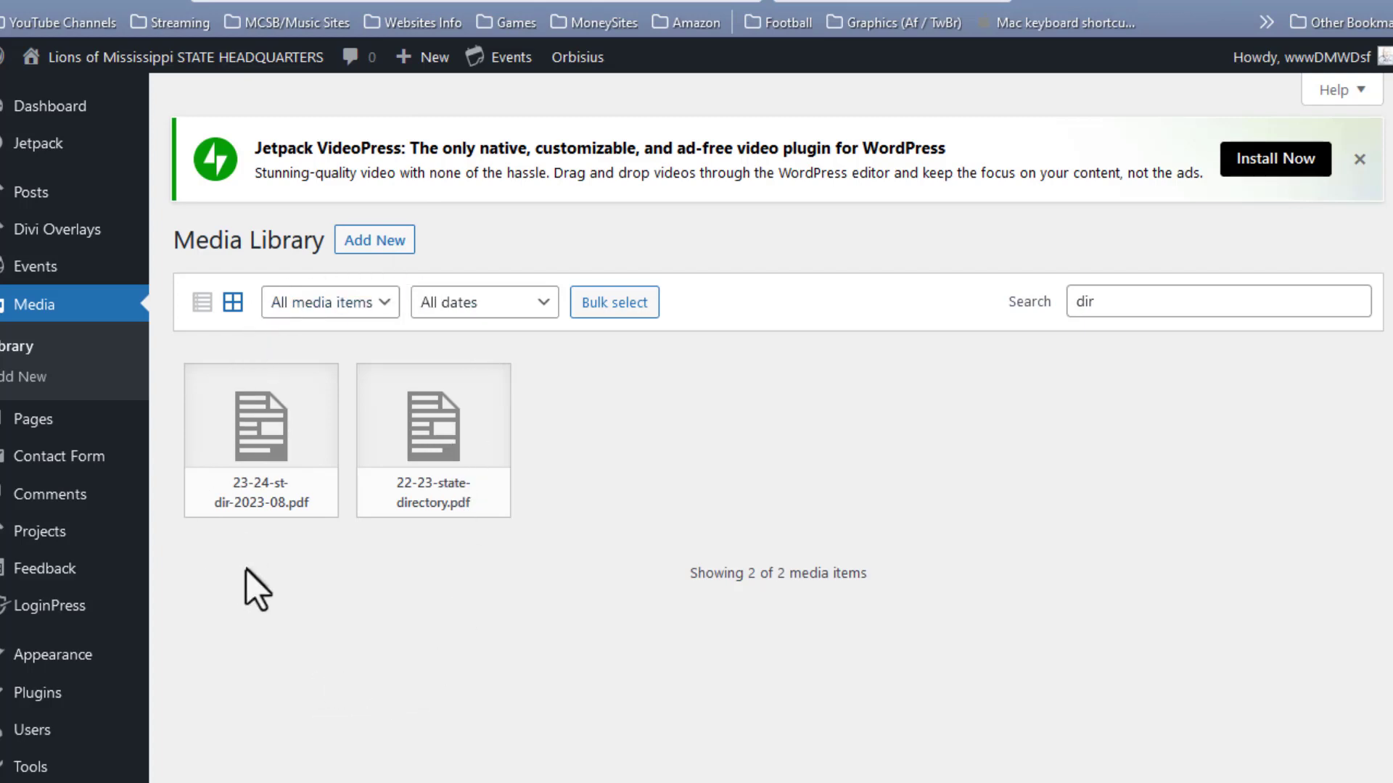
pyautogui.moveTo(258, 555)
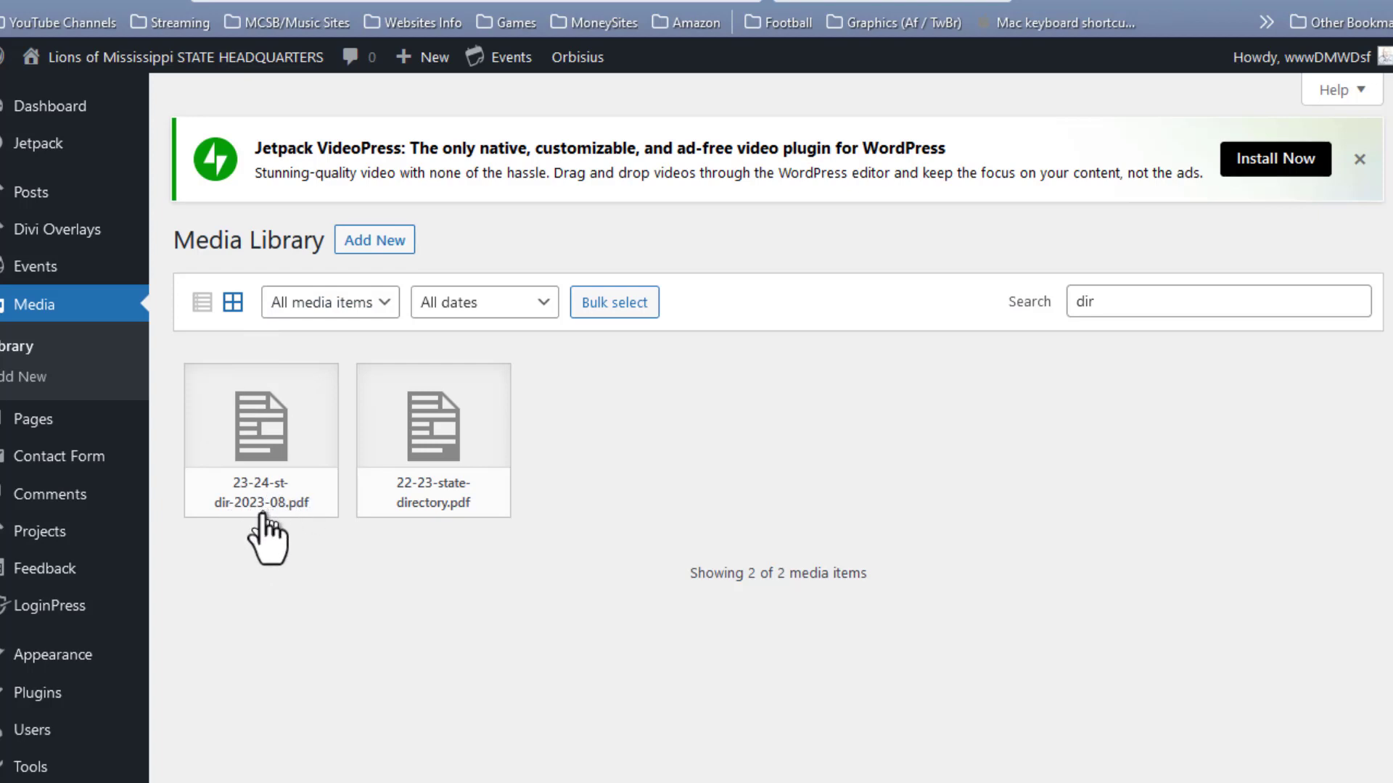
# Copy the file URL of 23-24-st-dir-2023-08.pdf from its attachment details.
pyautogui.click(260, 422)
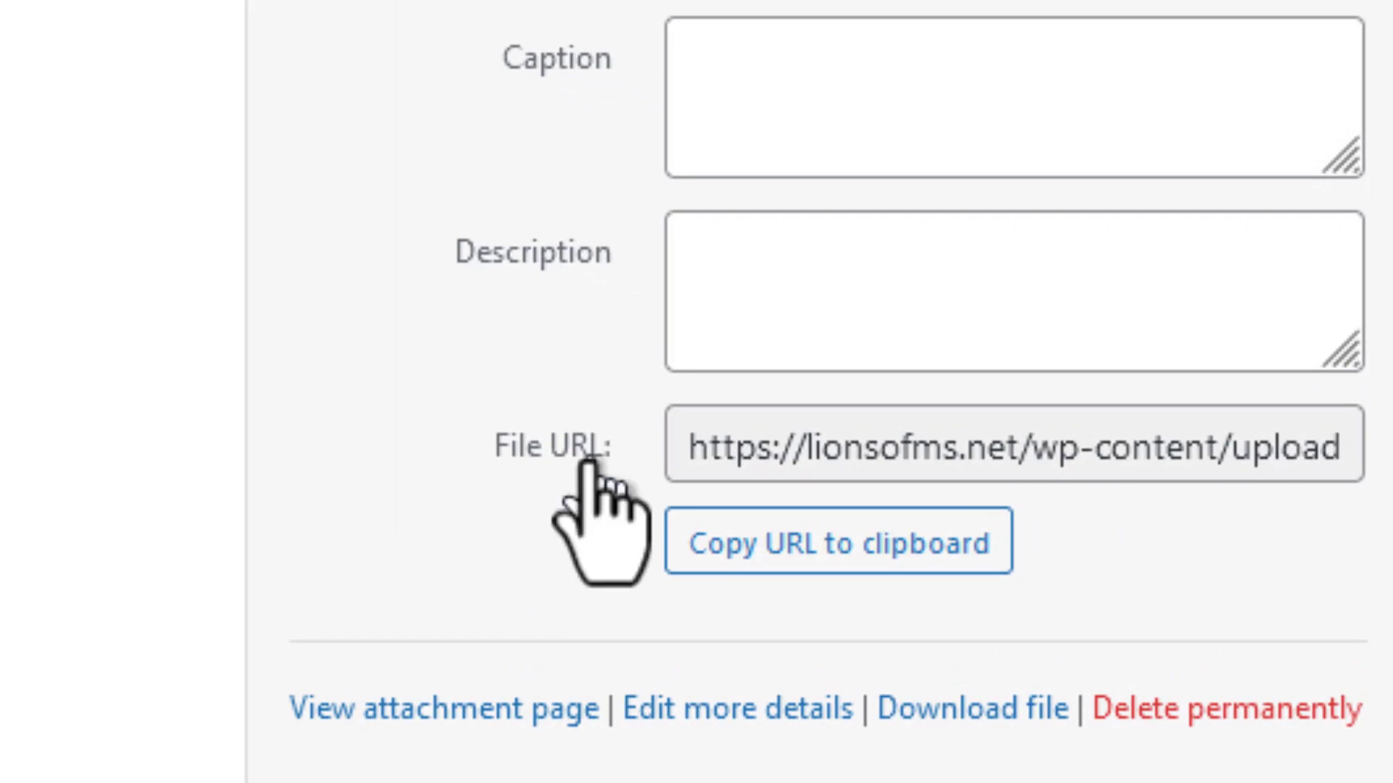
pyautogui.click(835, 542)
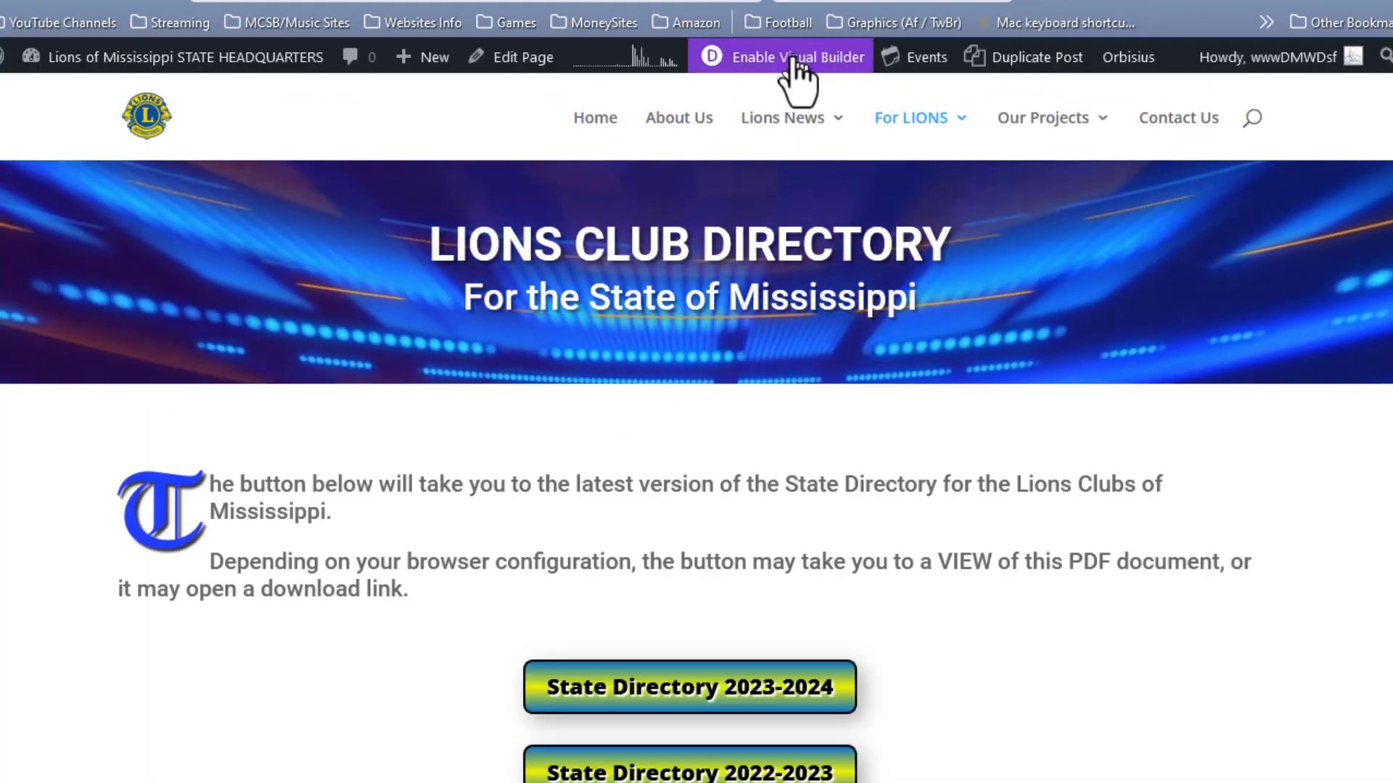
# In Visual Builder, set the State Directory 2023-2024 button link to the copied 2023-08 PDF URL.
pyautogui.click(795, 56)
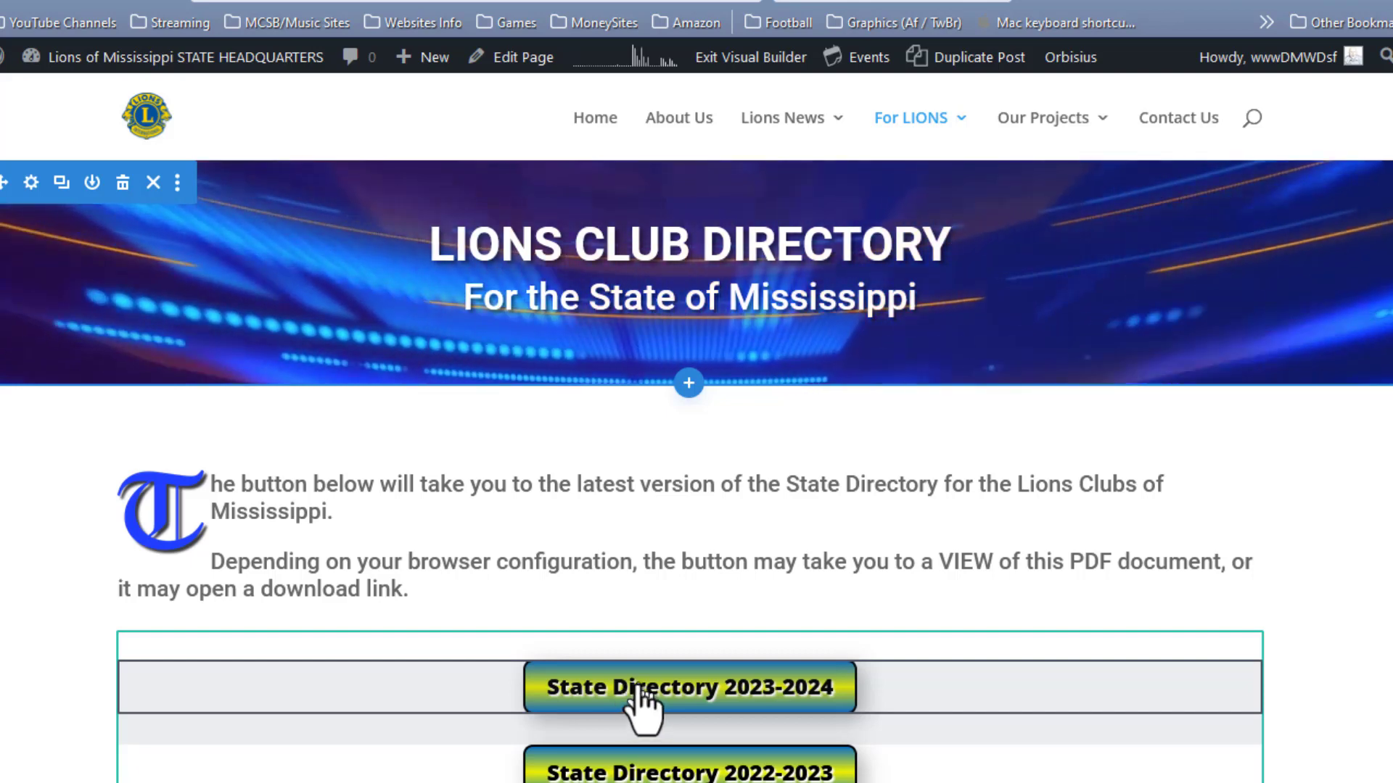
pyautogui.click(689, 687)
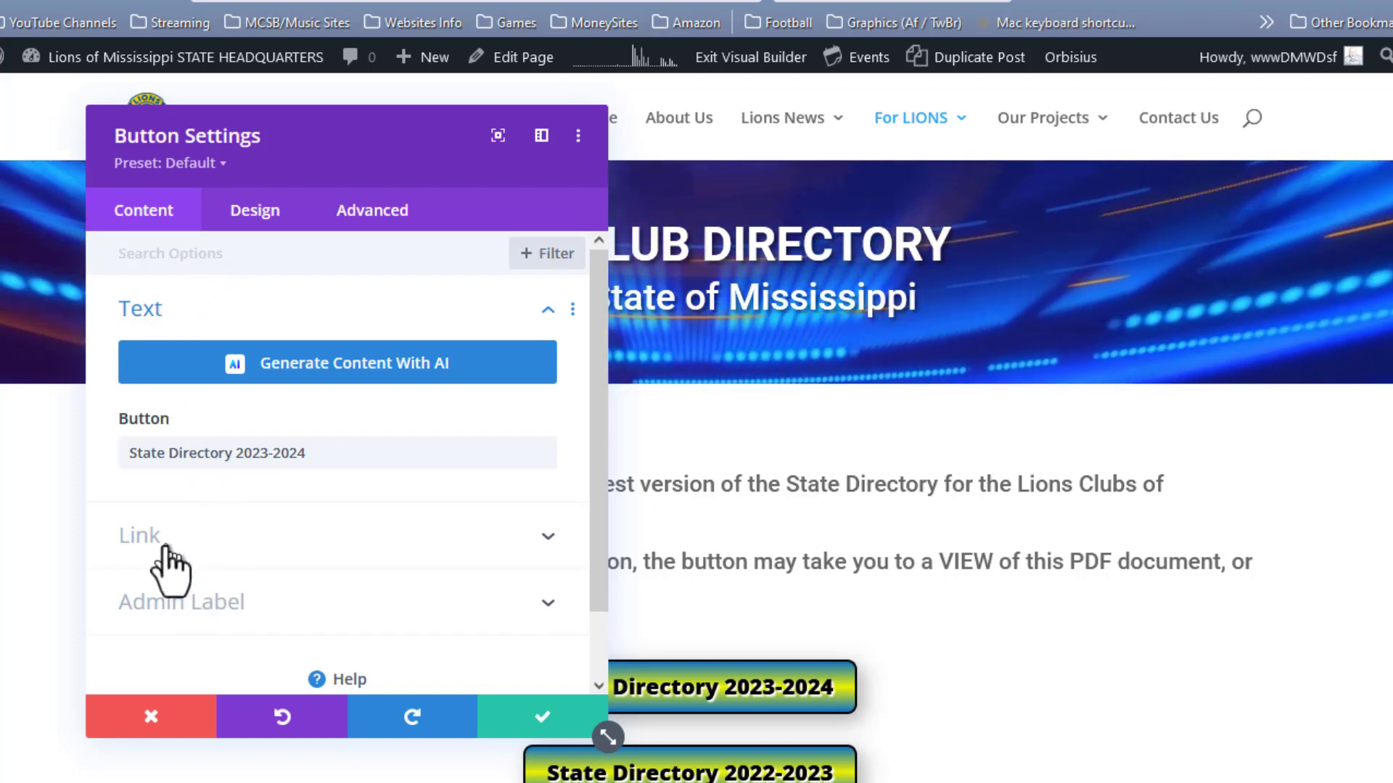
pyautogui.click(140, 534)
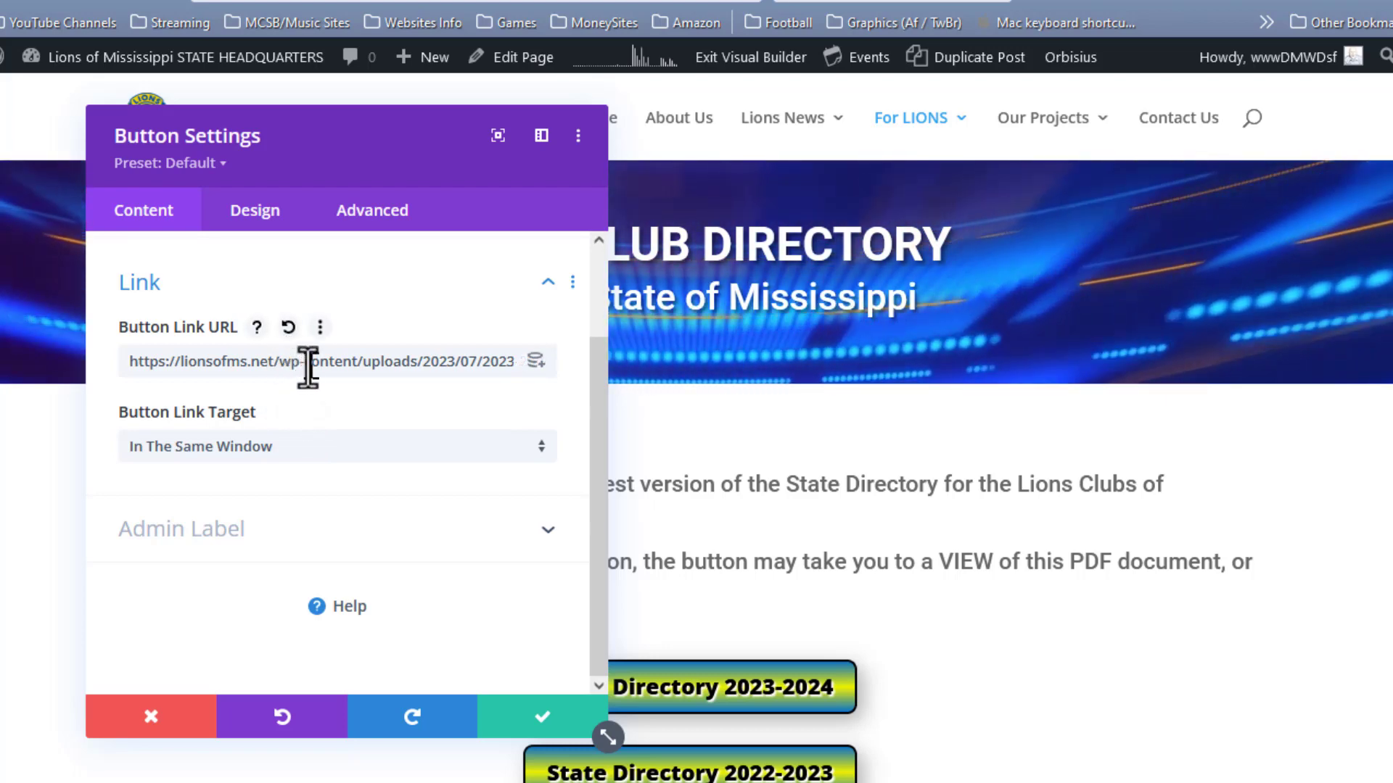
pyautogui.tripleClick(320, 361)
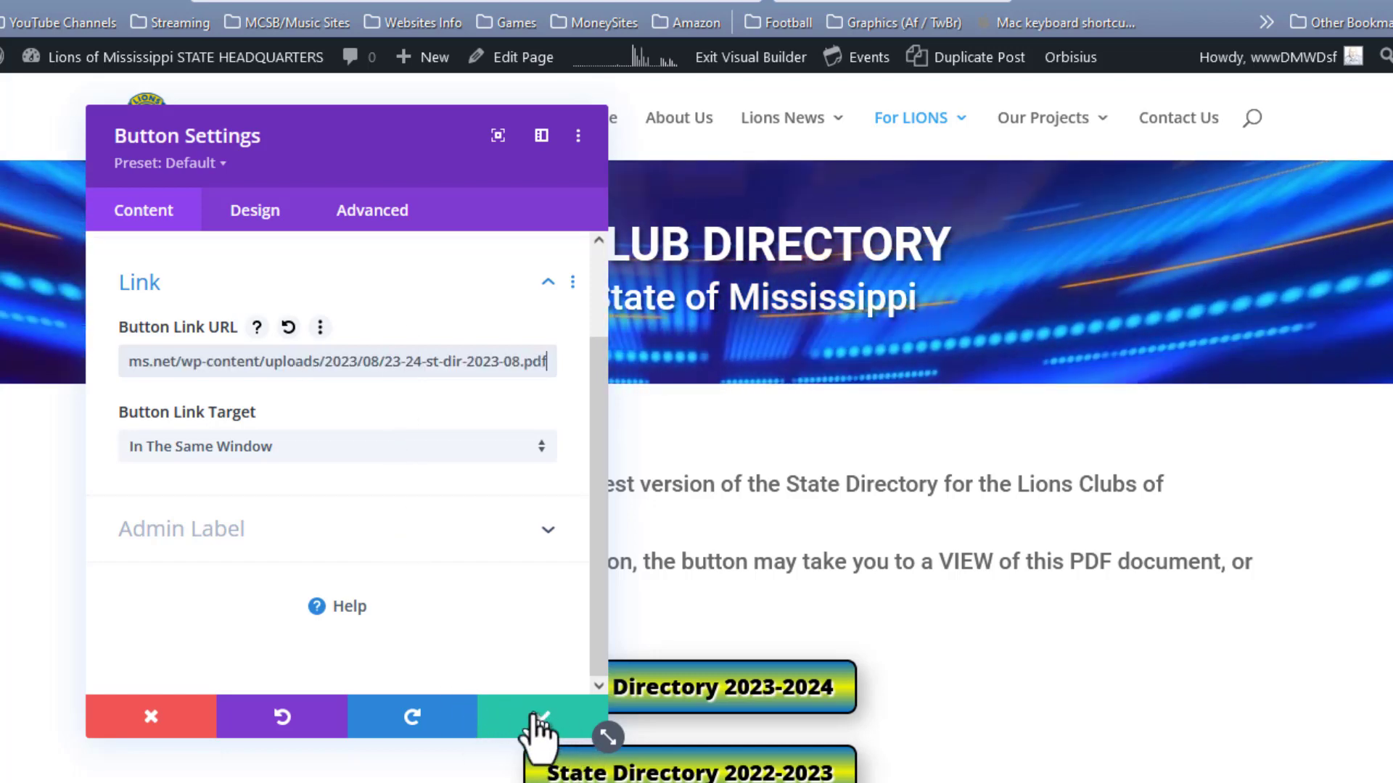
pyautogui.click(535, 717)
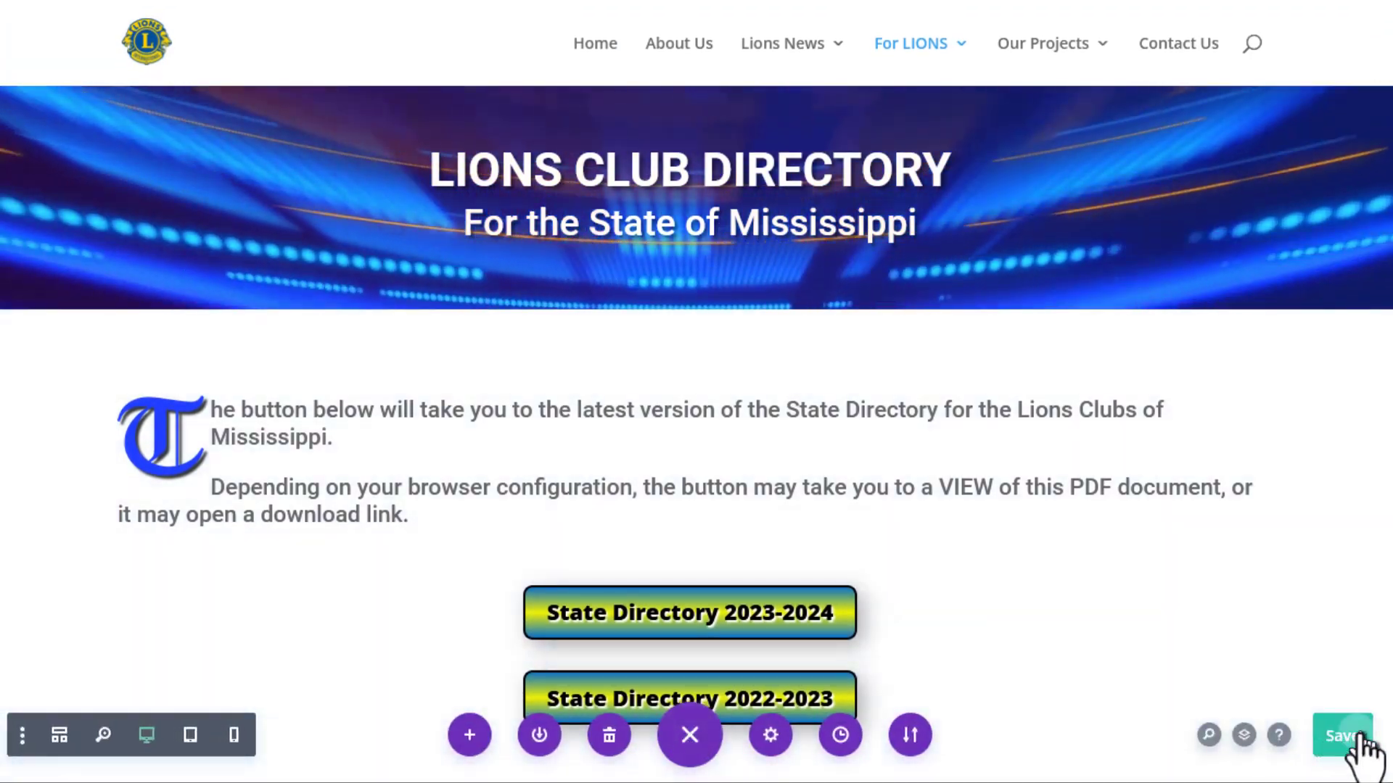
# Save the page, confirm the button opens the 52-page directory PDF, then return.
pyautogui.click(1343, 735)
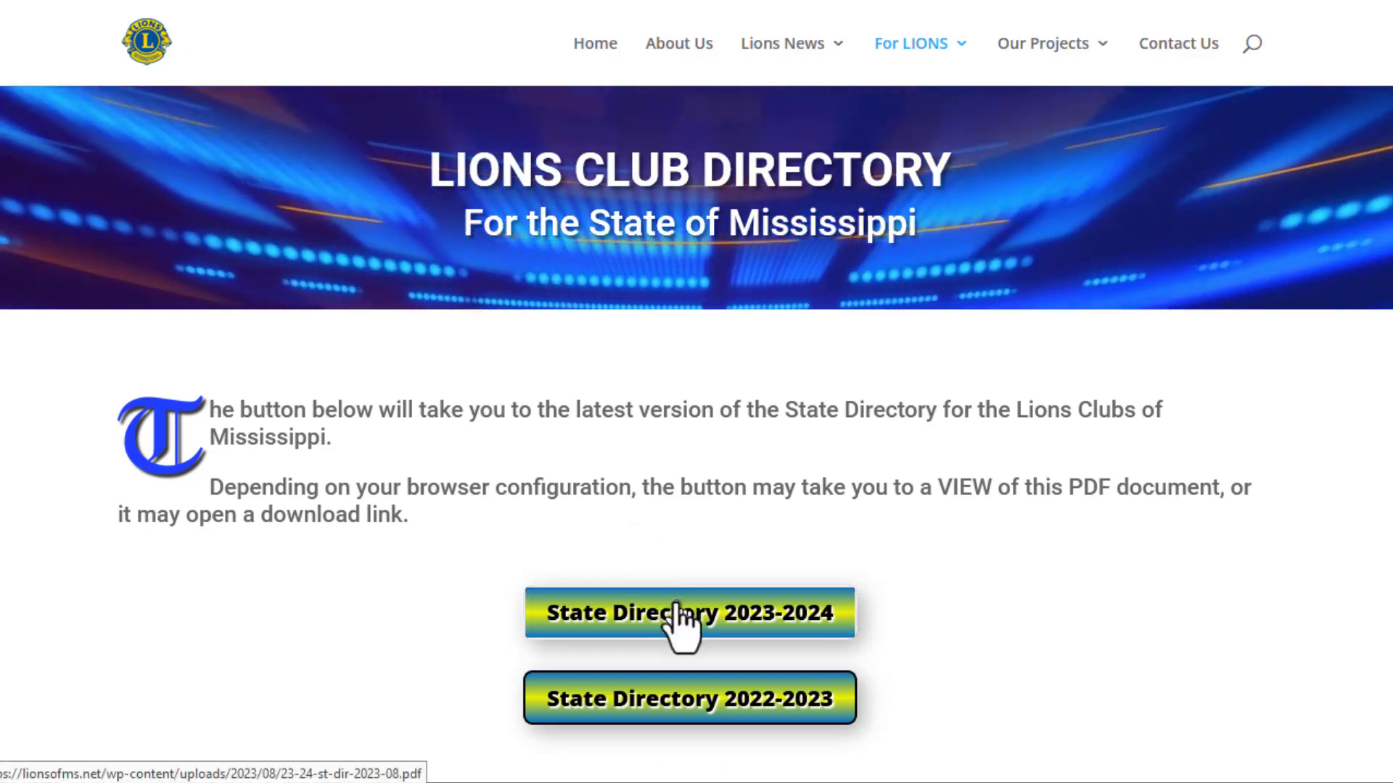
pyautogui.click(688, 613)
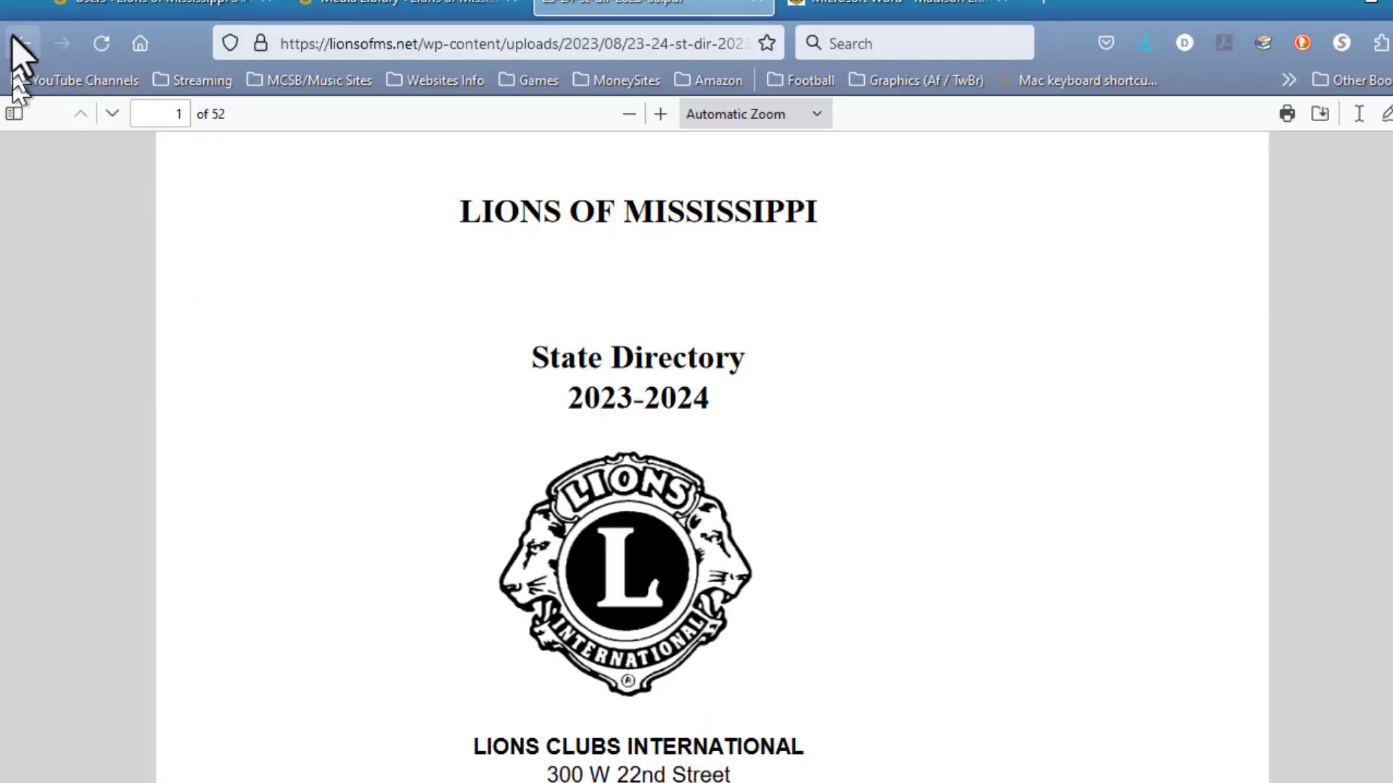
pyautogui.click(25, 43)
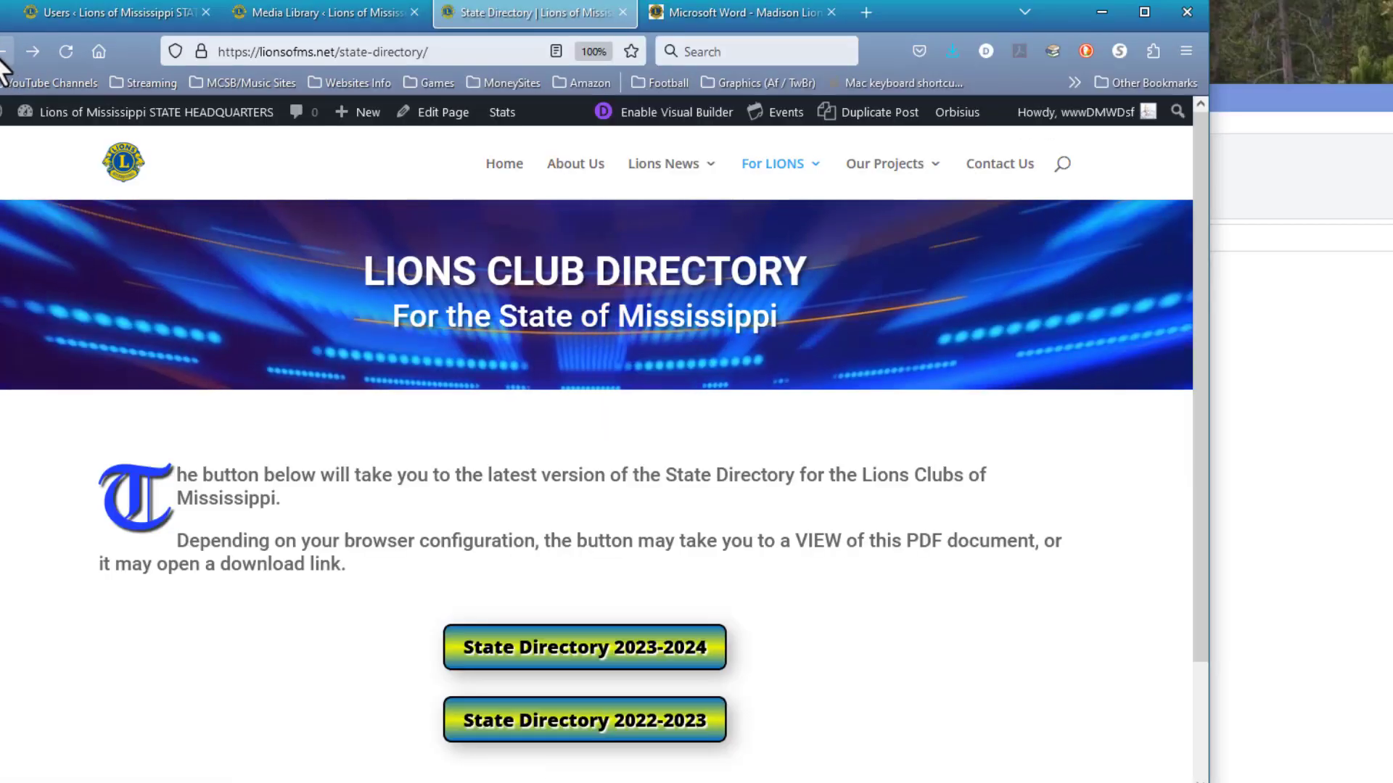